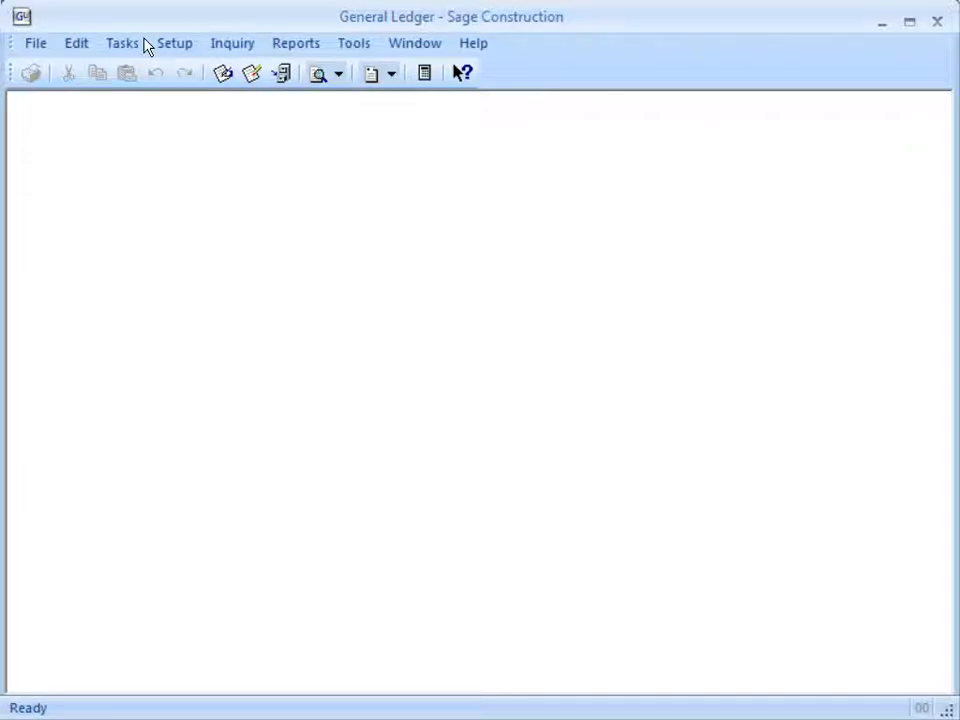
Reopen the 12-31-2017 posting period for 10-128 Westlake Center and accept the change
left_click(122, 43)
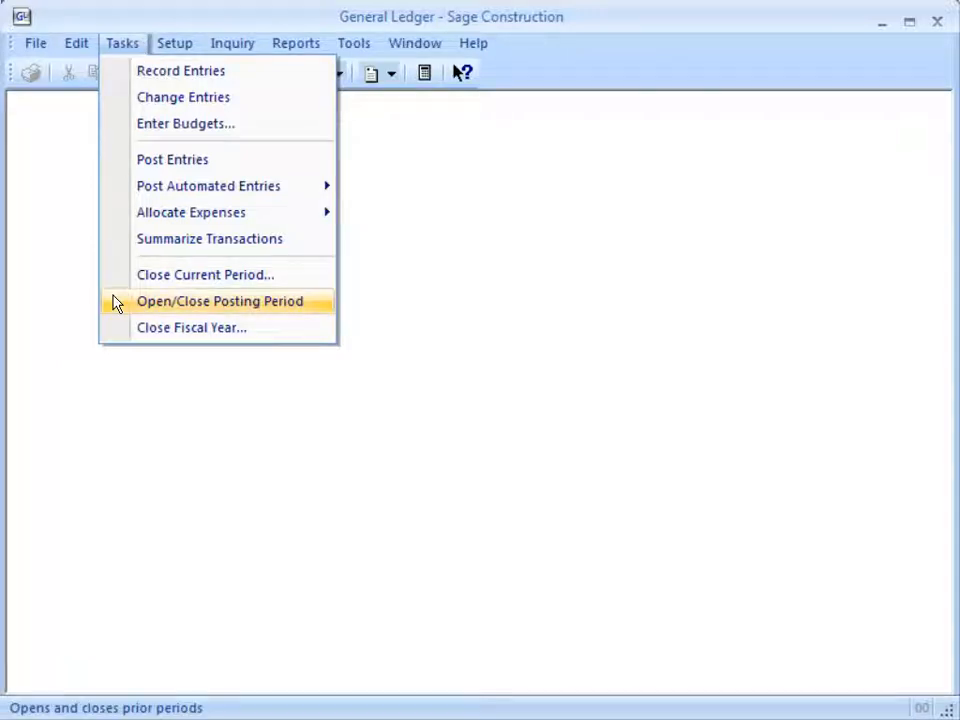
left_click(219, 301)
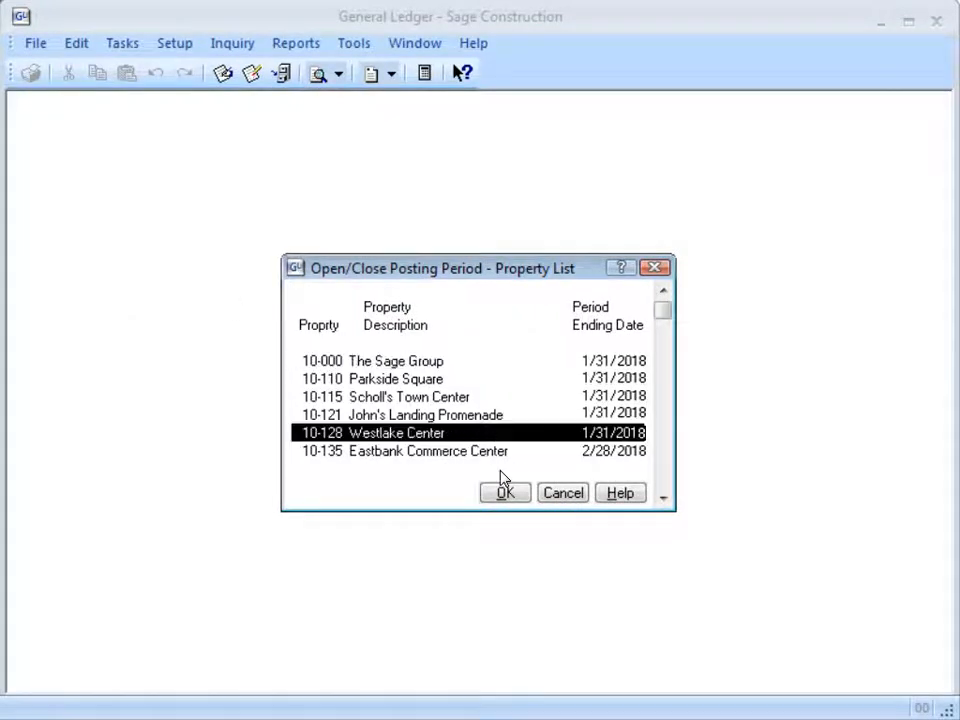
left_click(505, 493)
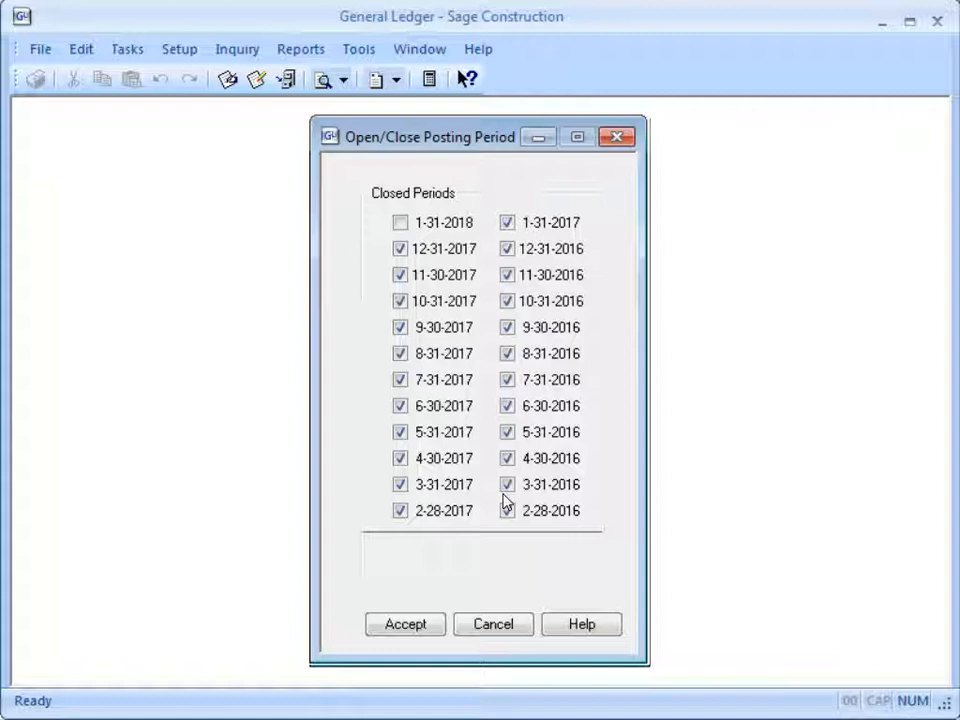
left_click(399, 248)
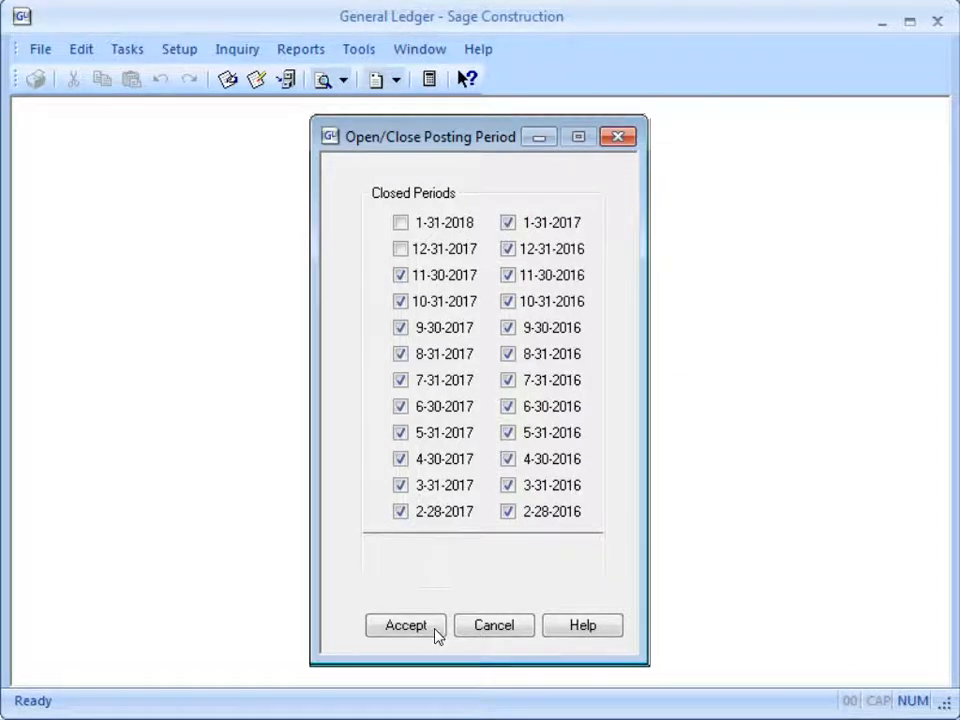
left_click(410, 625)
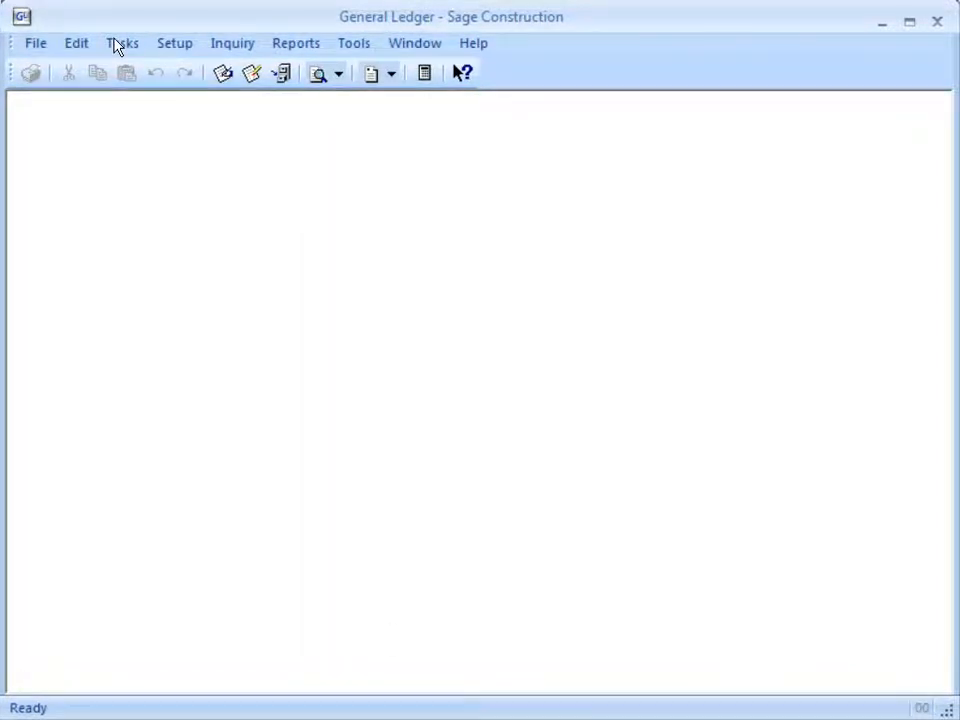
Show the General Ledger Tasks menu with Open/Close Posting Period available
left_click(122, 43)
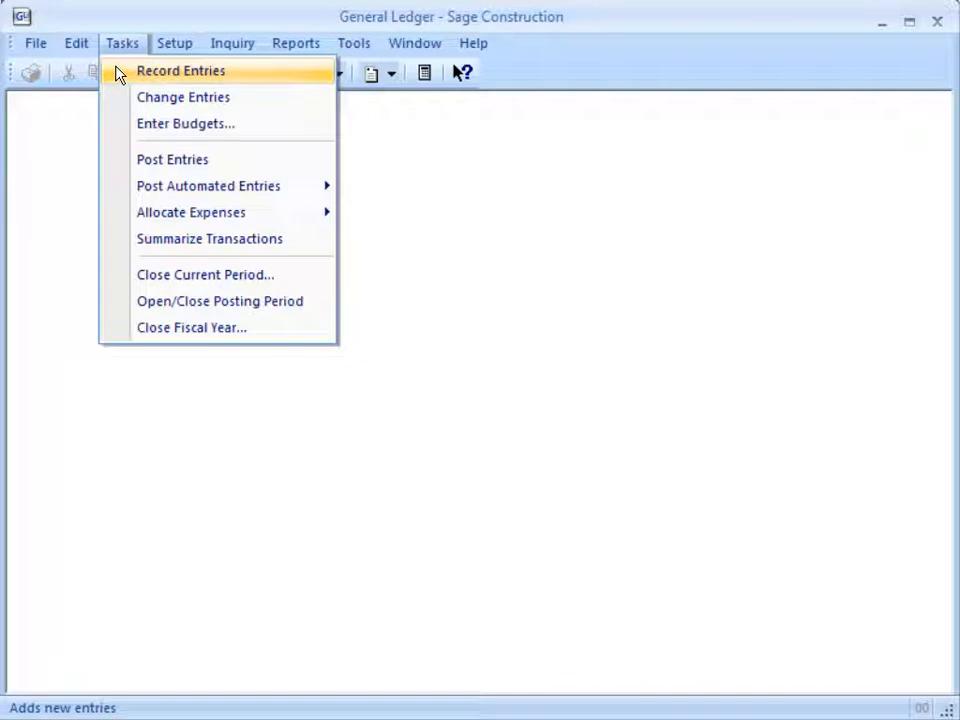
mouse_move(172, 159)
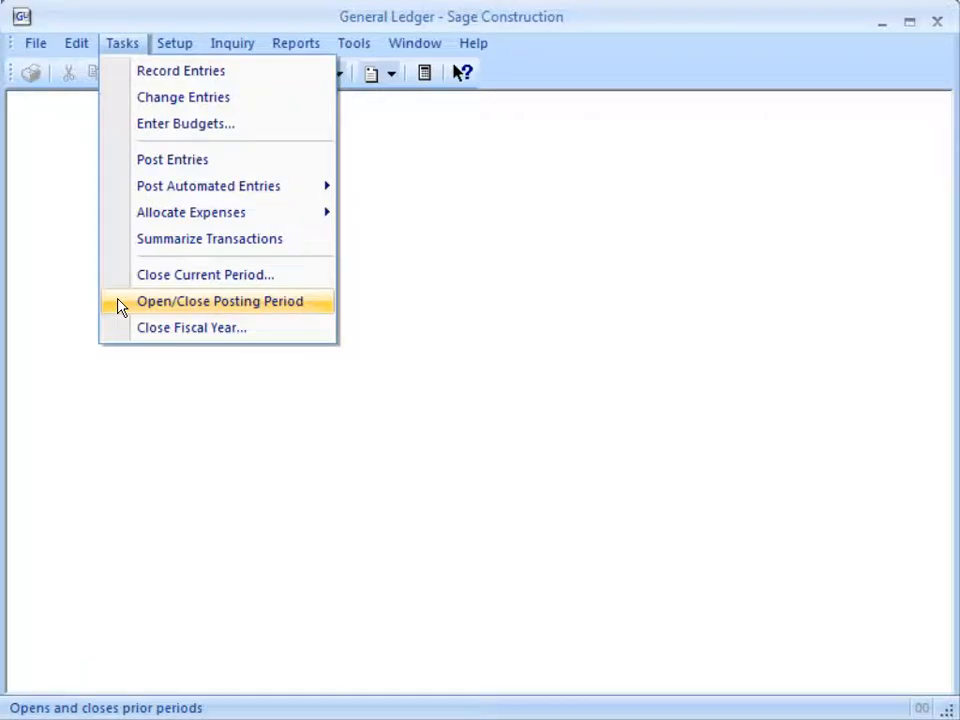
Mark the 12-31-2017 period closed again for Westlake Center and accept the change
left_click(219, 301)
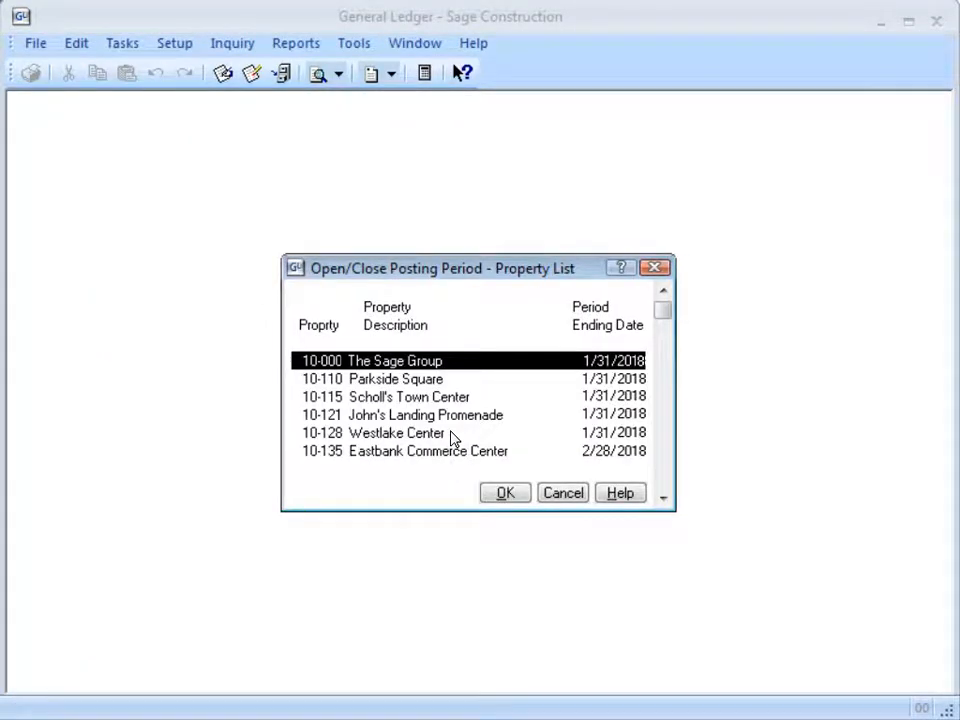
left_click(504, 492)
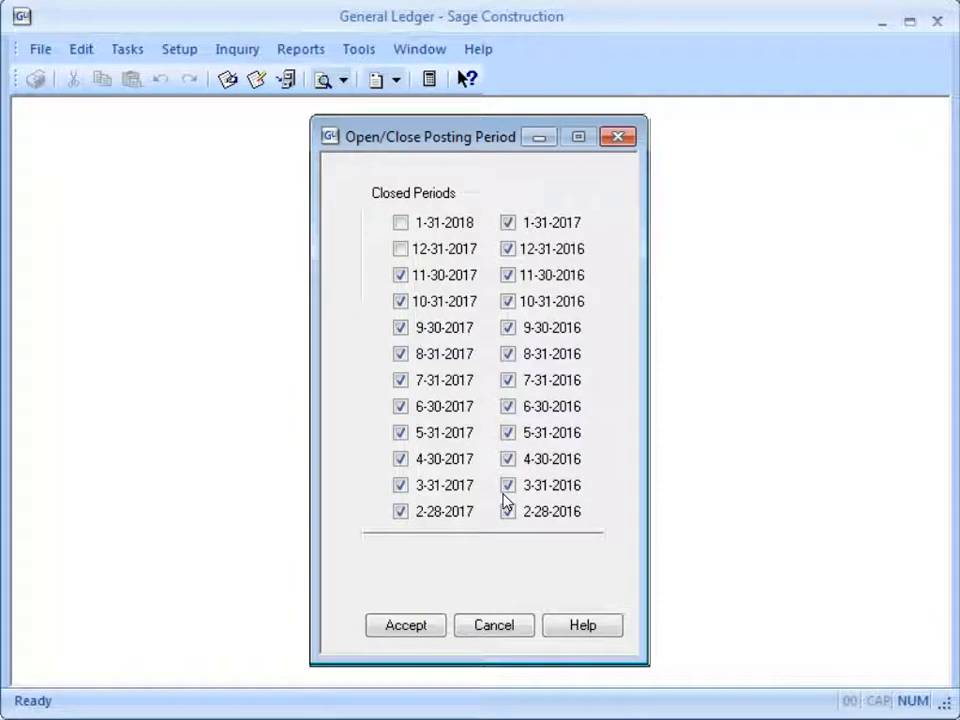
left_click(400, 249)
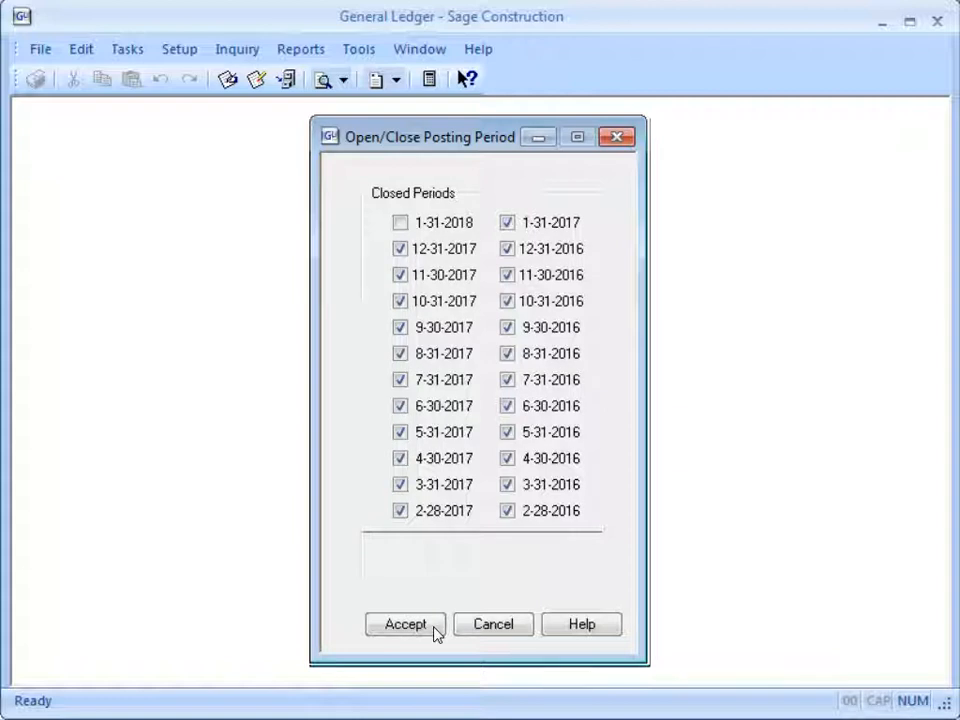
left_click(415, 624)
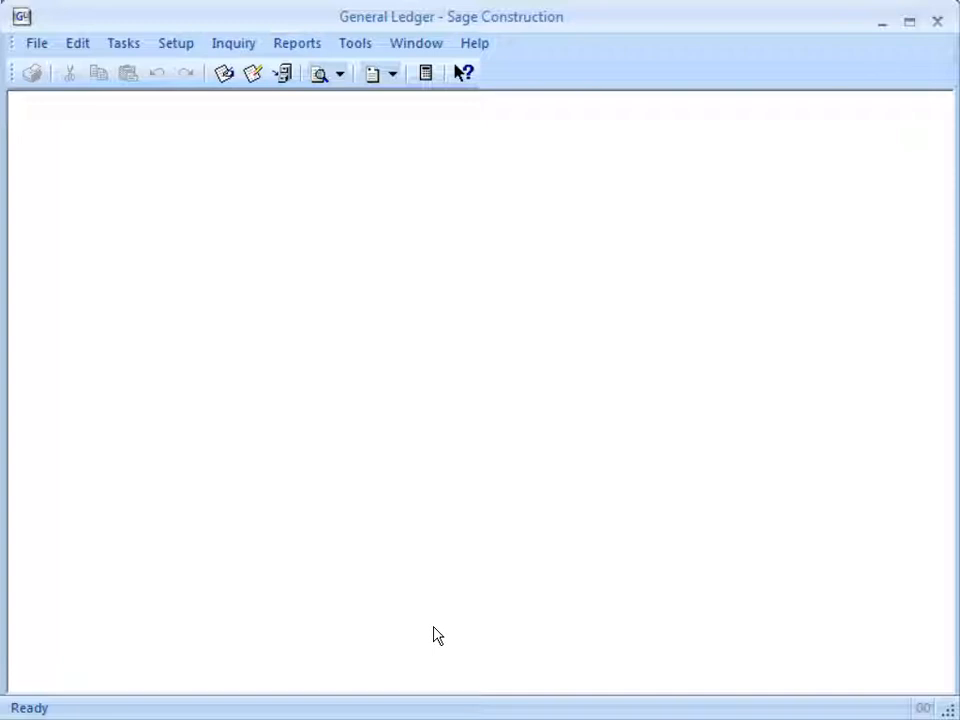
mouse_move(410, 630)
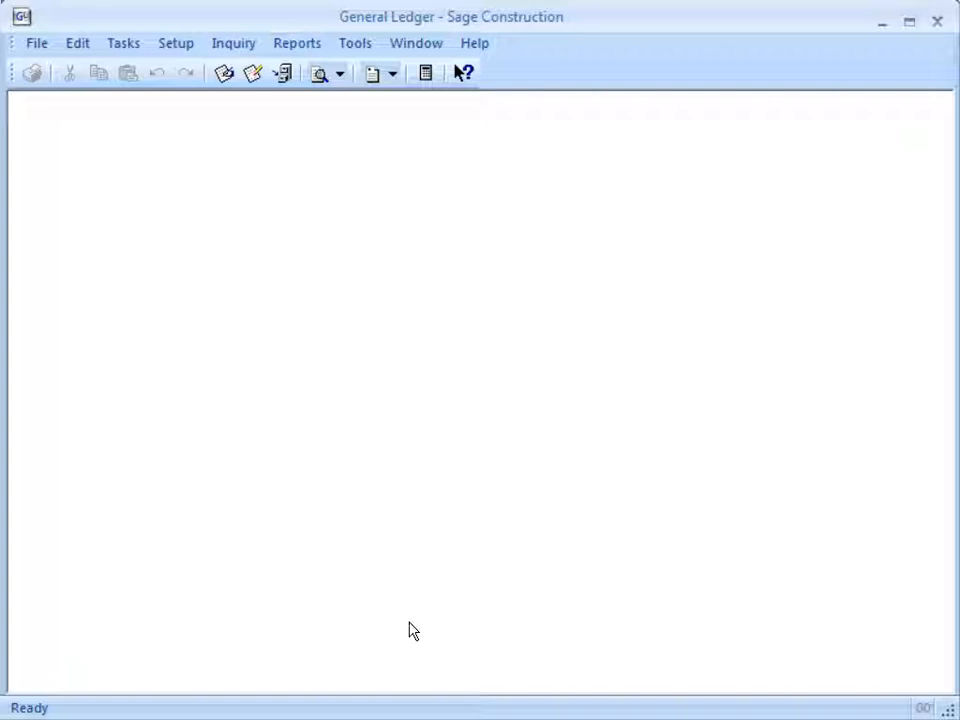
left_click(296, 43)
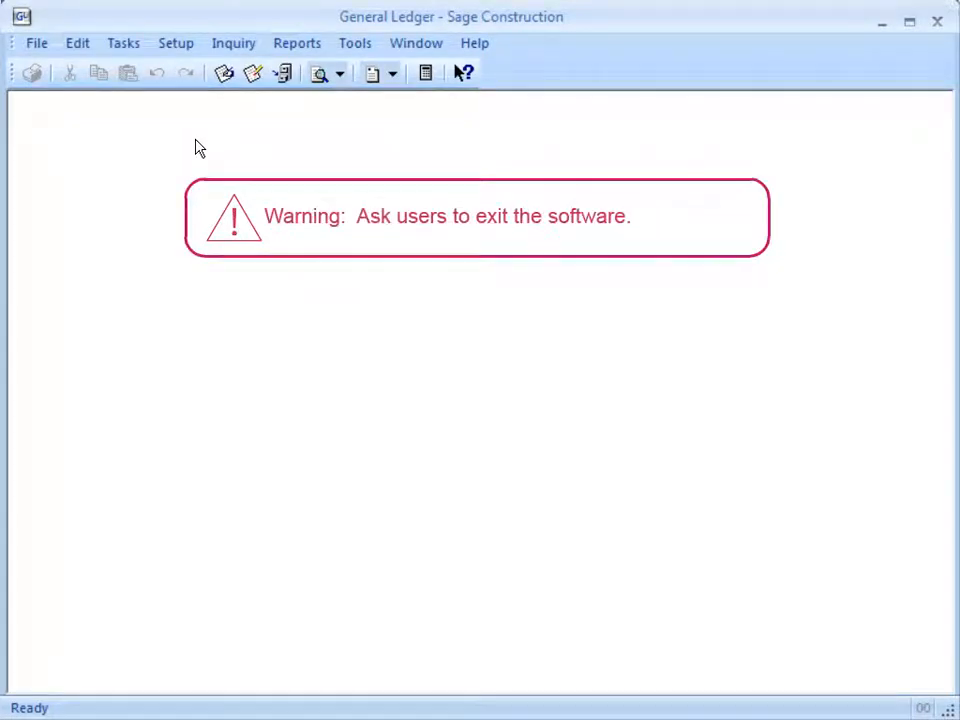
Begin Close Fiscal Year and confirm the files have been backed up
left_click(122, 43)
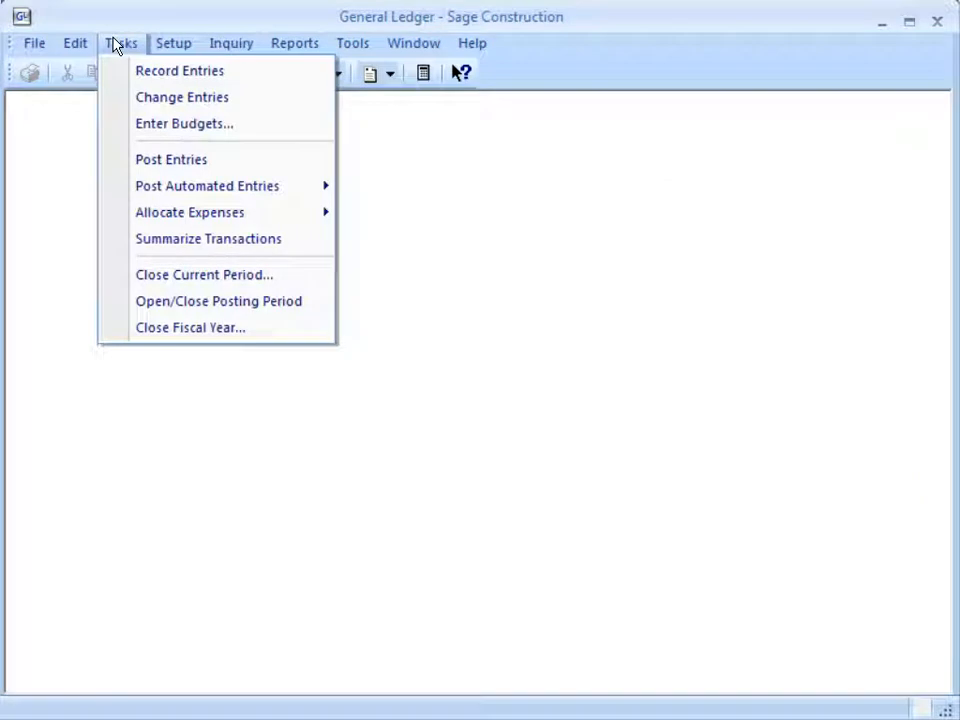
mouse_move(110, 83)
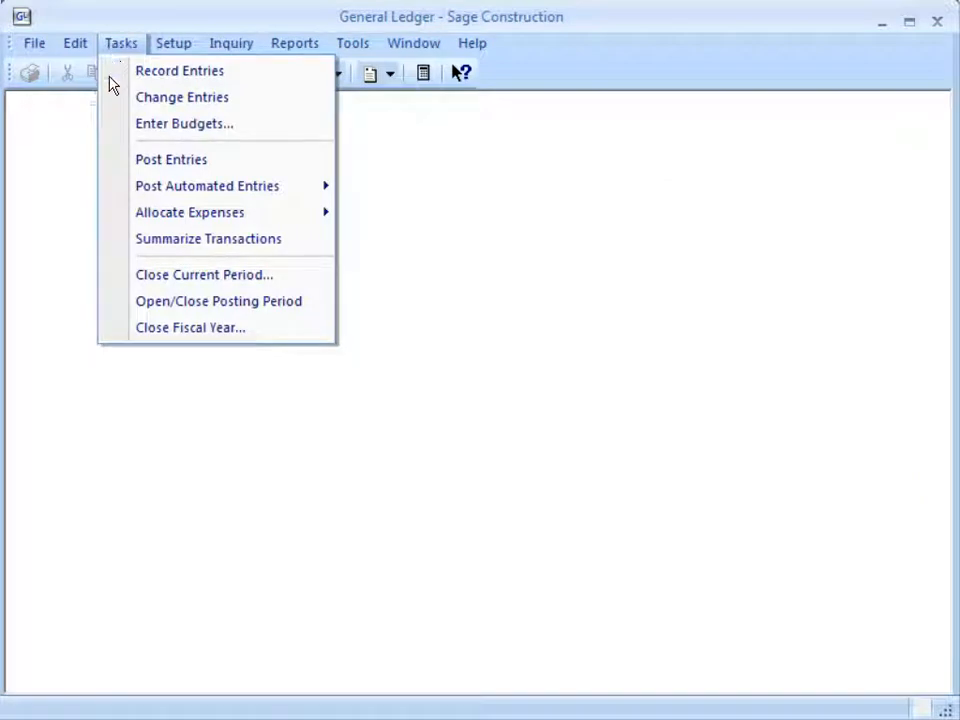
mouse_move(190, 328)
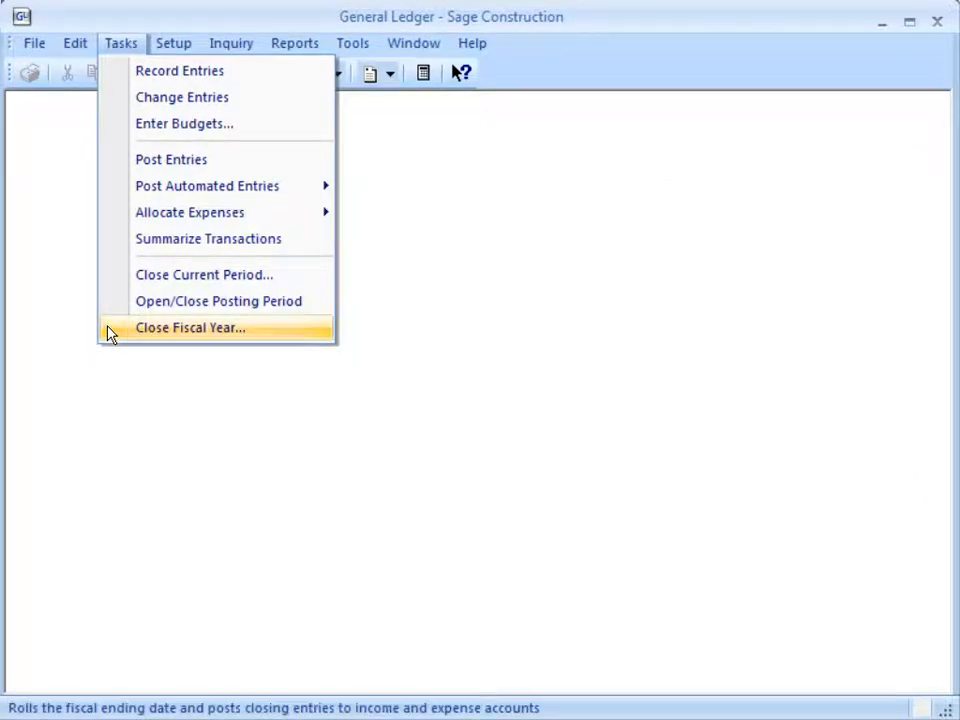
left_click(190, 328)
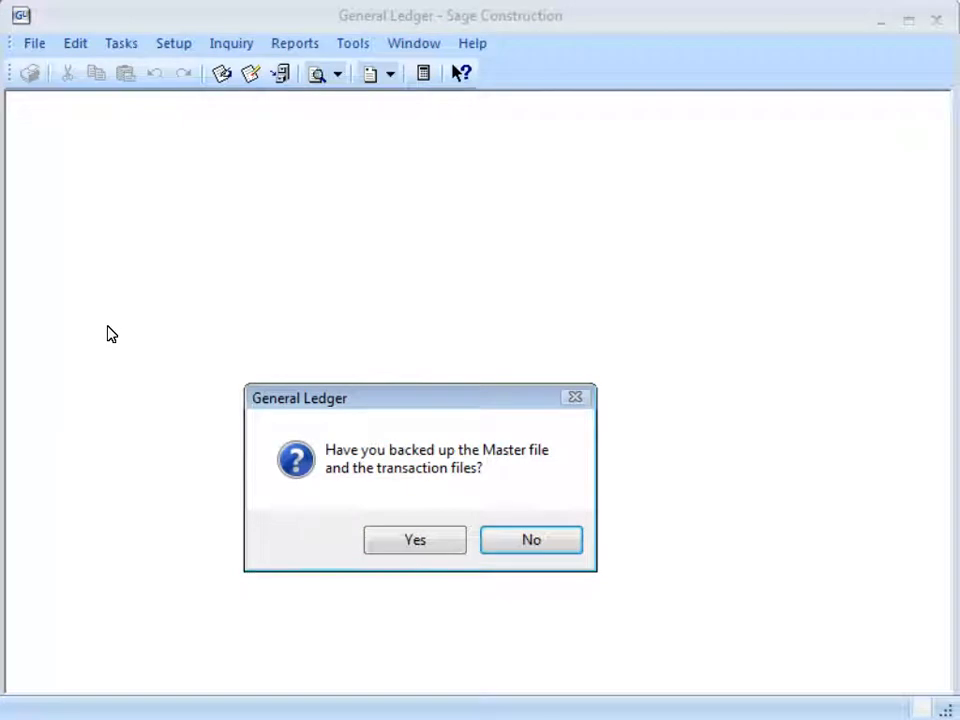
left_click(414, 540)
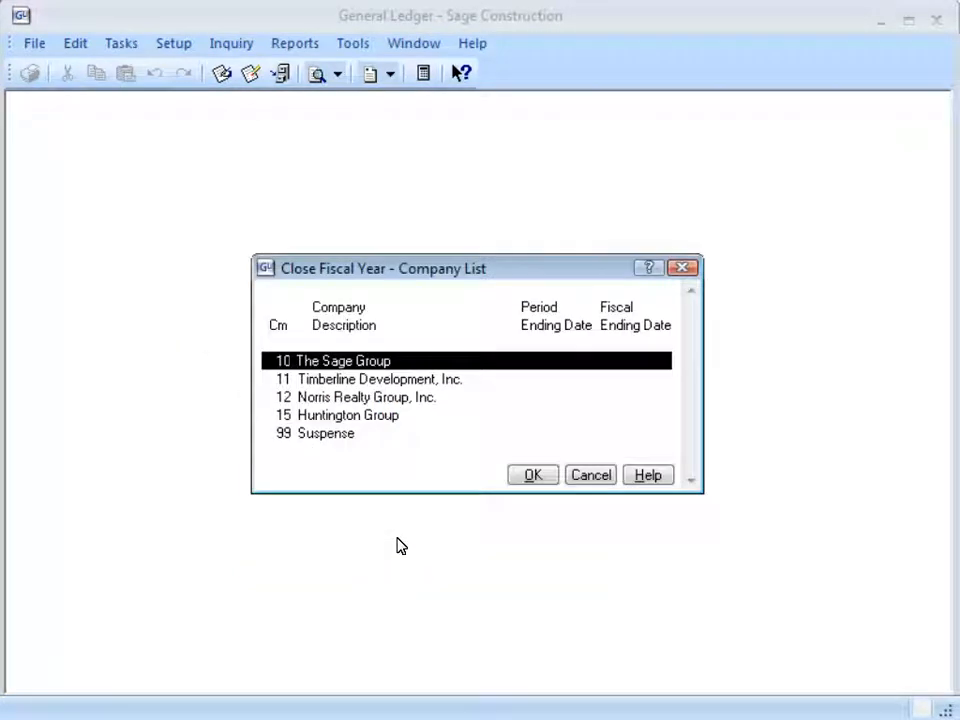
Select company 10 and property 10-128 Westlake Center for the year close
left_click(532, 474)
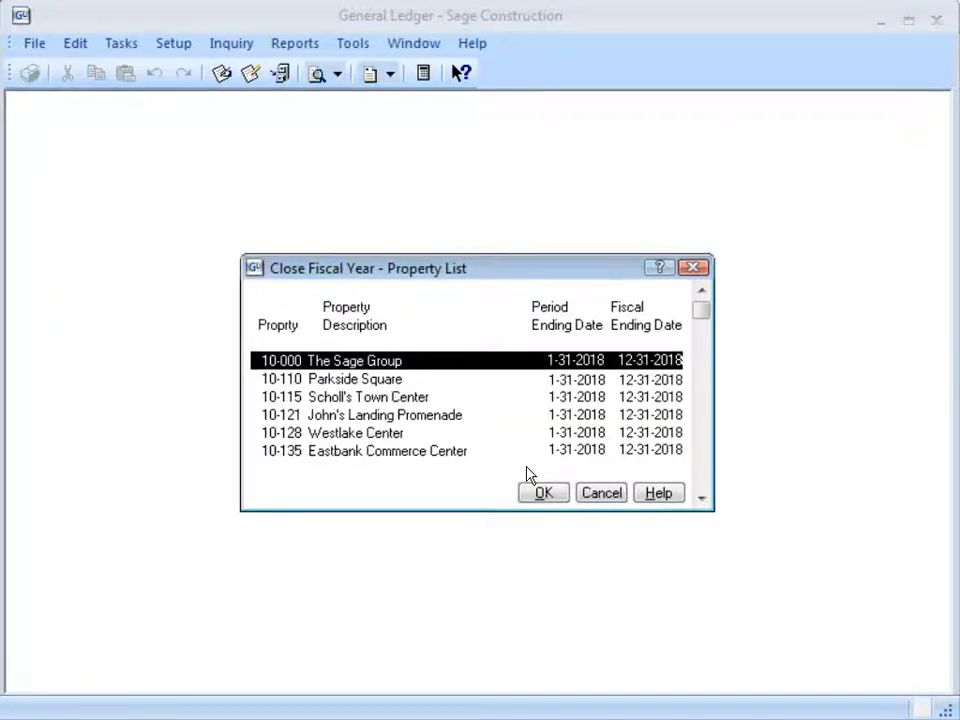
mouse_move(375, 442)
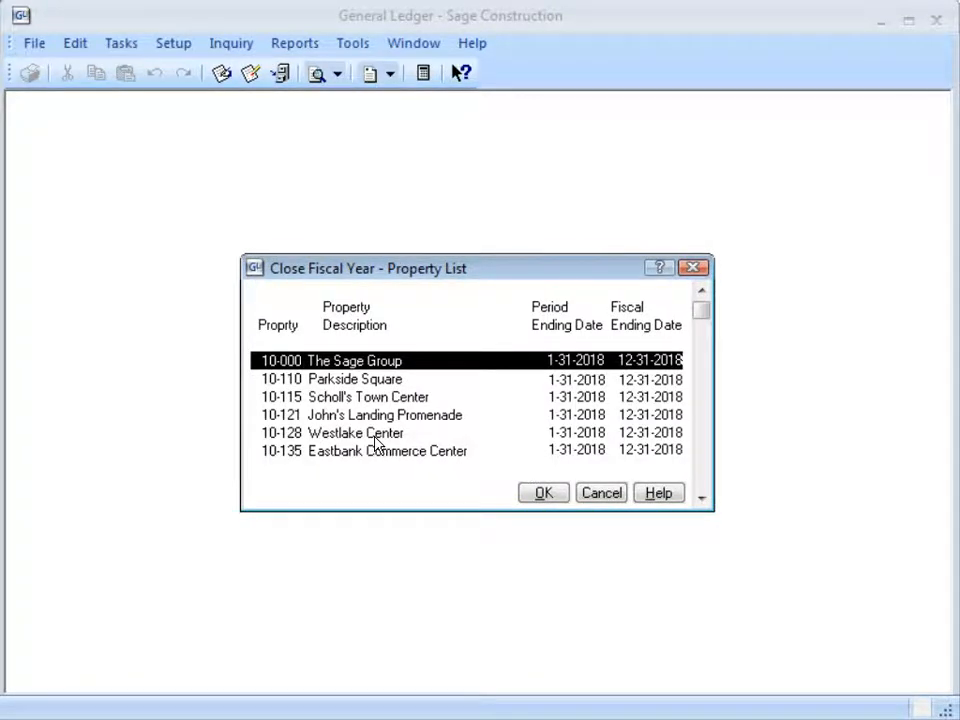
left_click(355, 432)
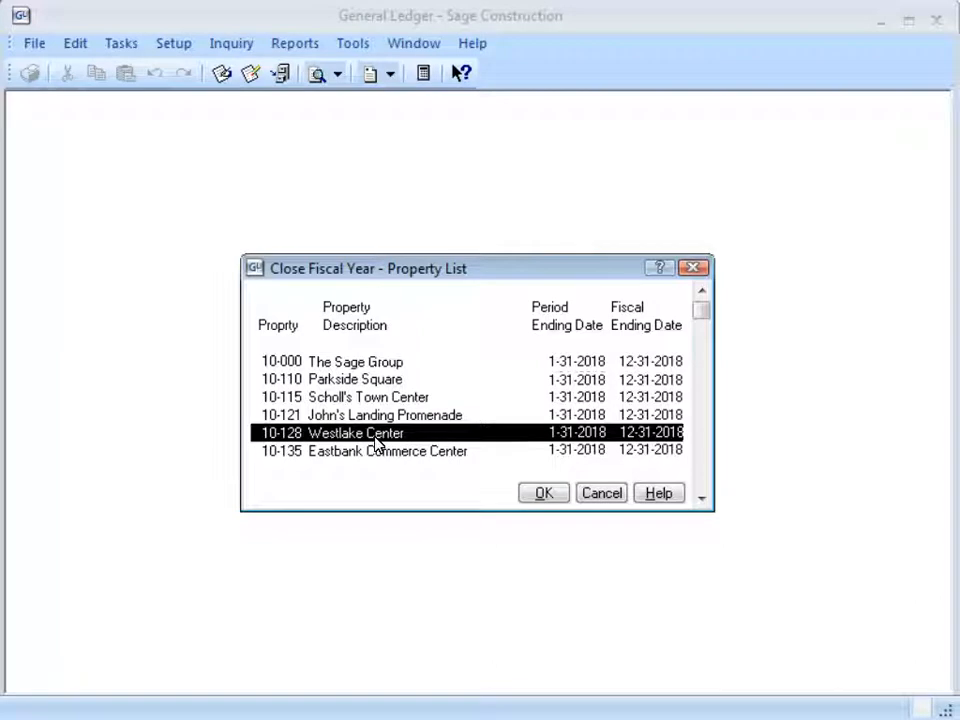
left_click(543, 493)
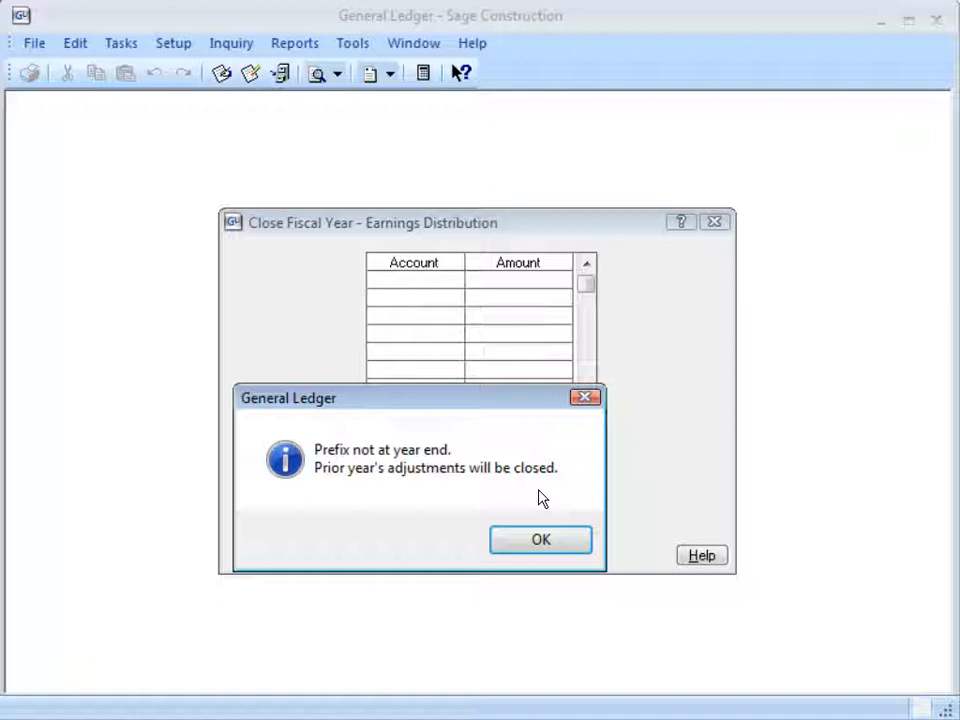
left_click(540, 539)
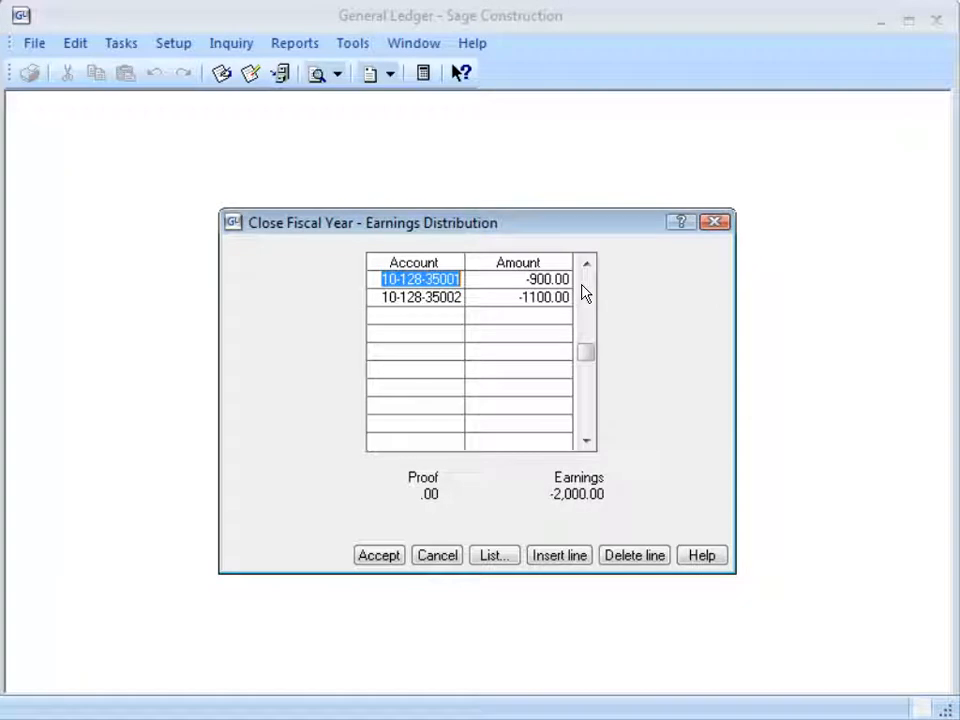
left_click(378, 555)
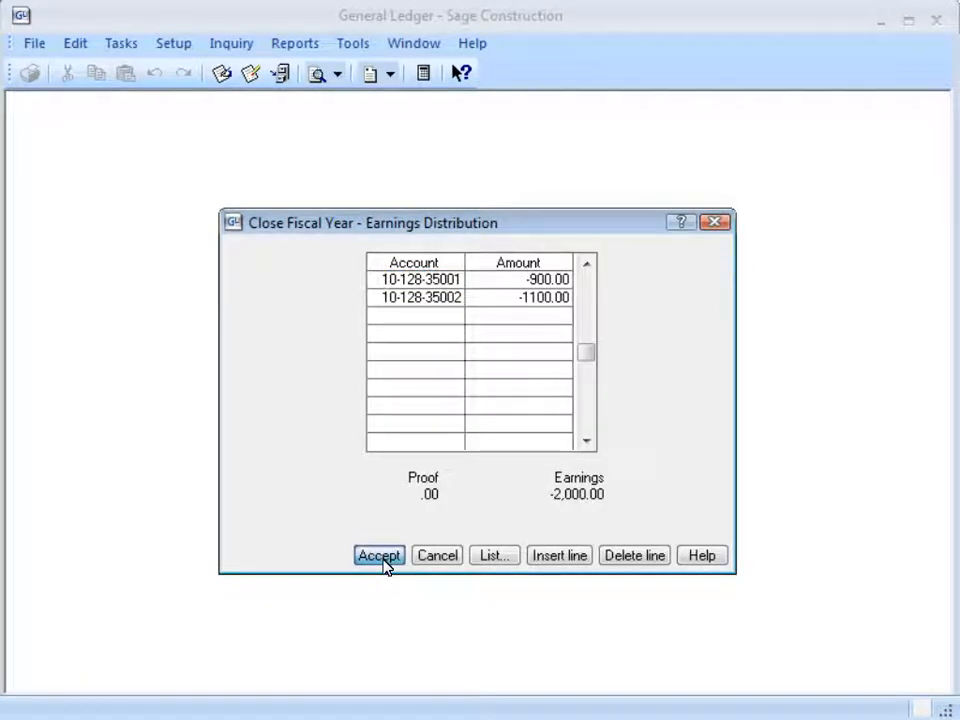
left_click(386, 555)
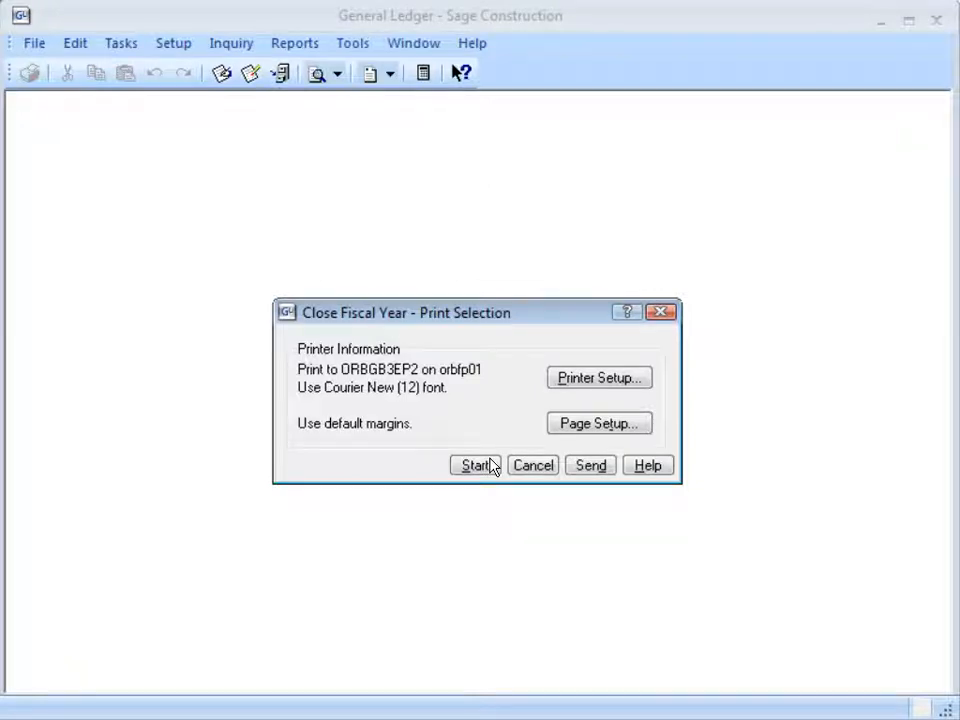
left_click(477, 465)
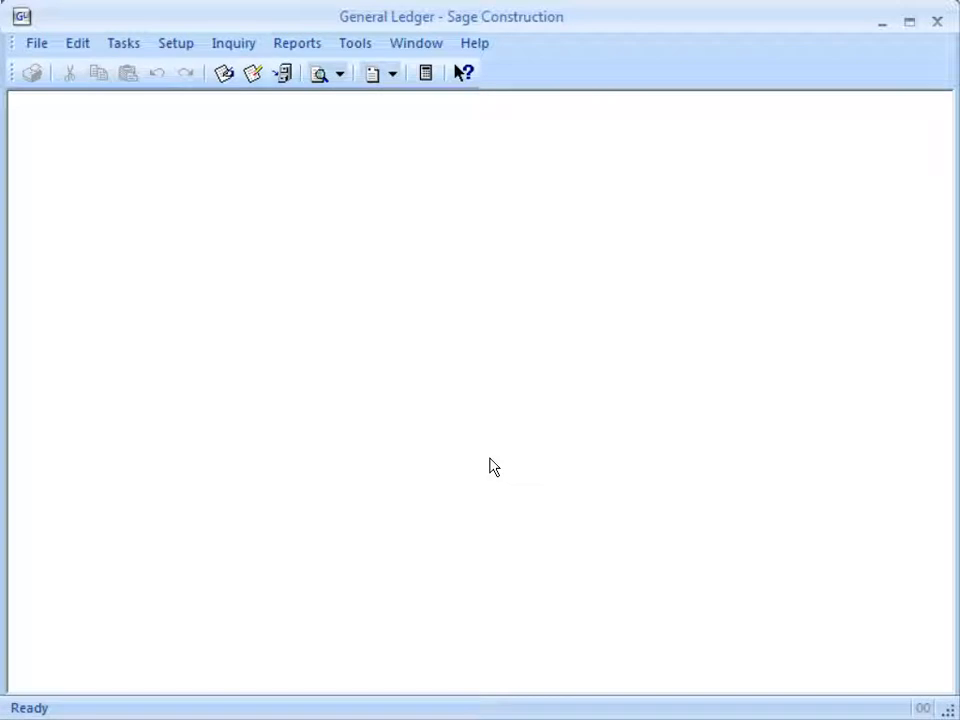
mouse_move(369, 58)
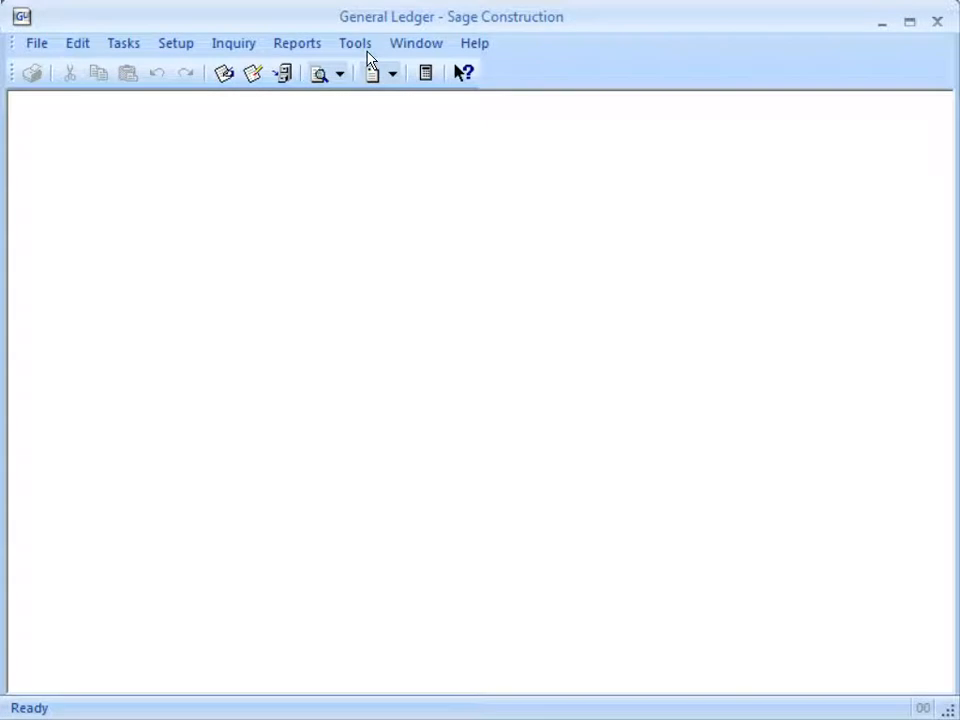
Show the General Ledger Tools menu listing File Tools, Options and Move Transactions
left_click(354, 43)
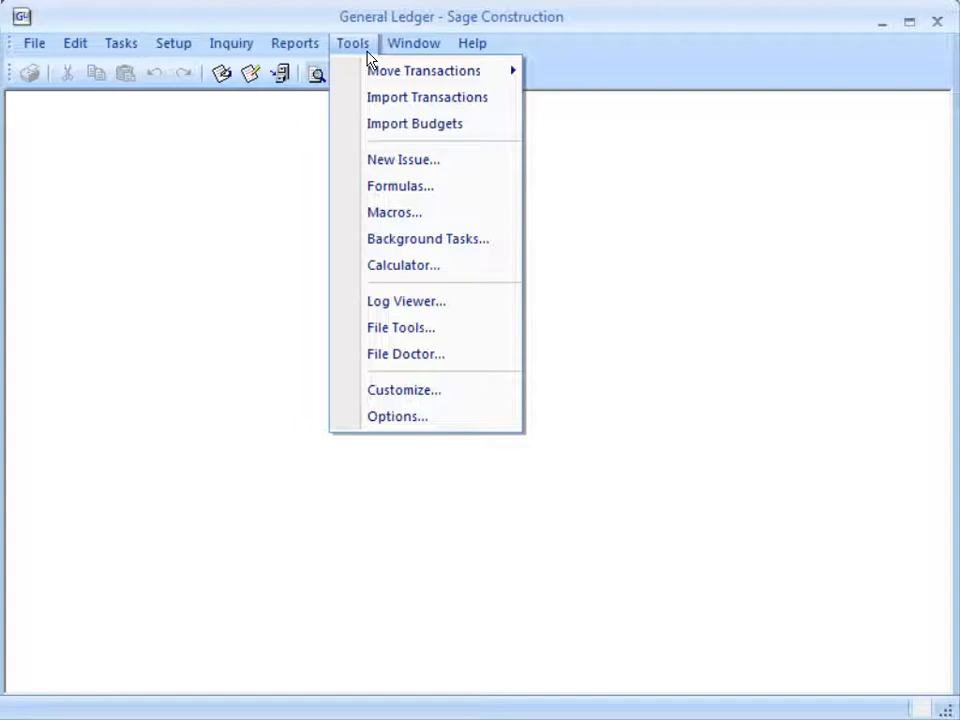
mouse_move(422, 70)
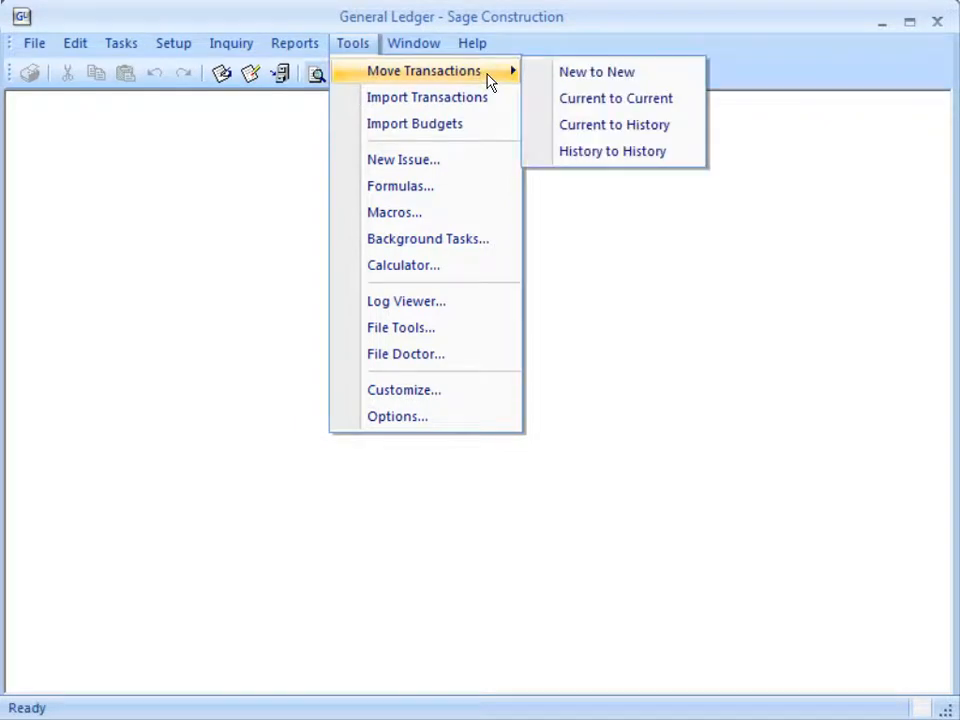